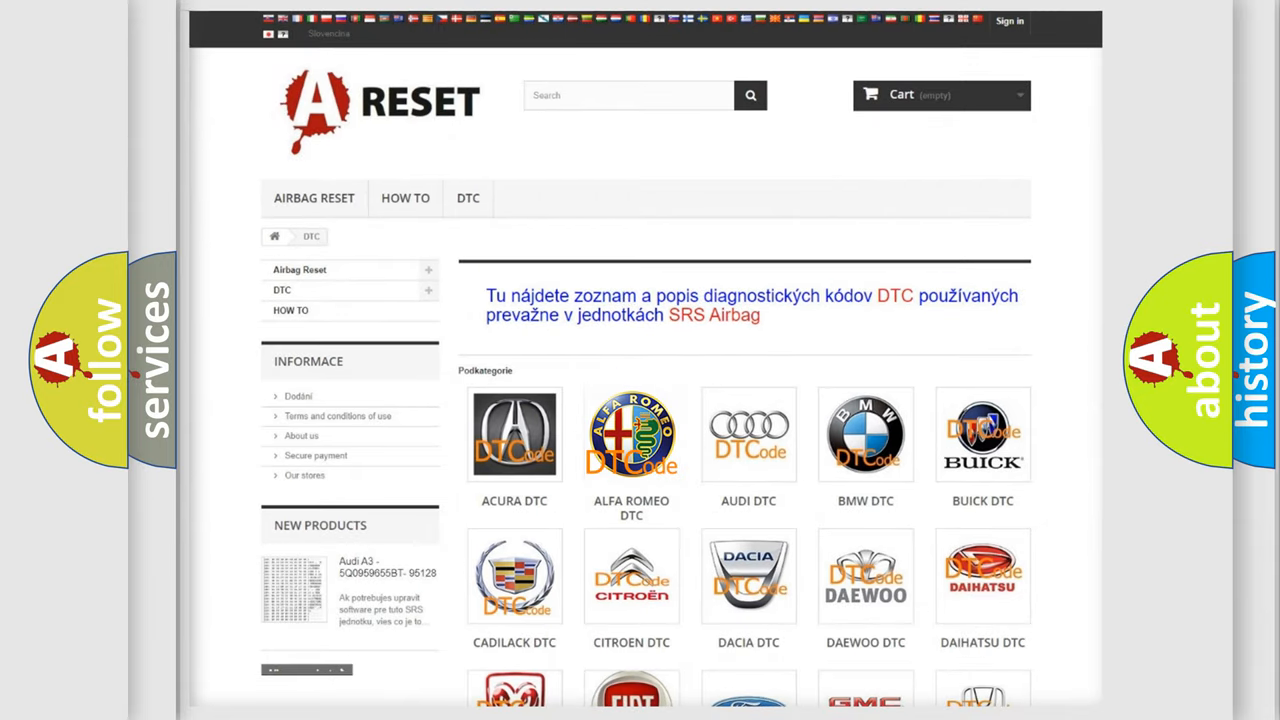
# - Open the Alfa Romeo trouble code list from the DTC brand overview and browse down it
pyautogui.click(632, 434)
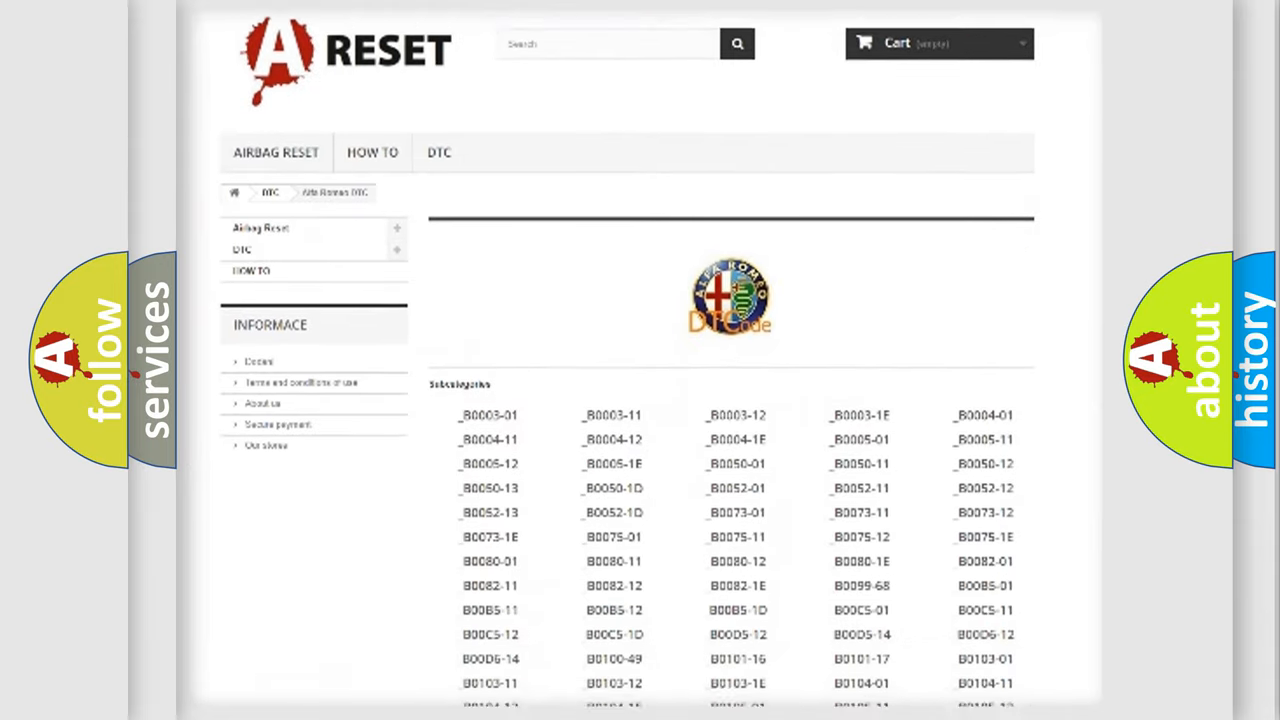
pyautogui.scroll(-3)
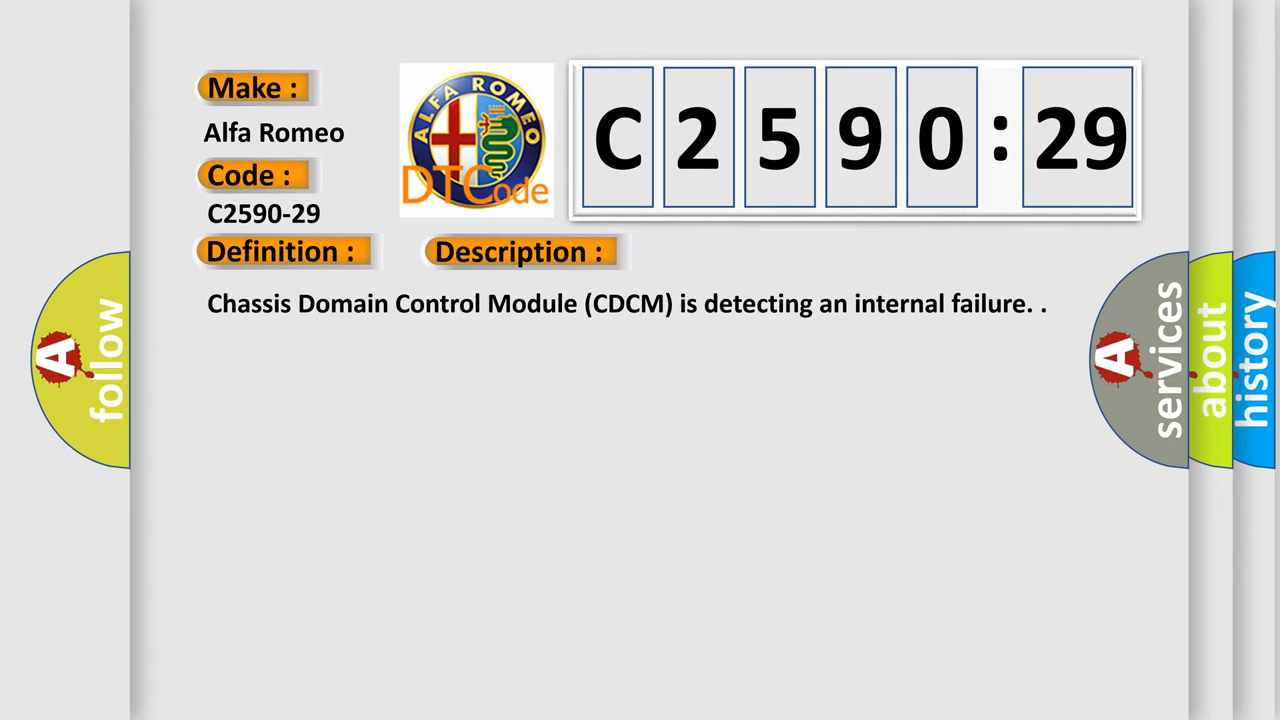
# - Advance to the Cause slide: Signal Invalid, value implausible for operating conditions
pyautogui.click(732, 252)
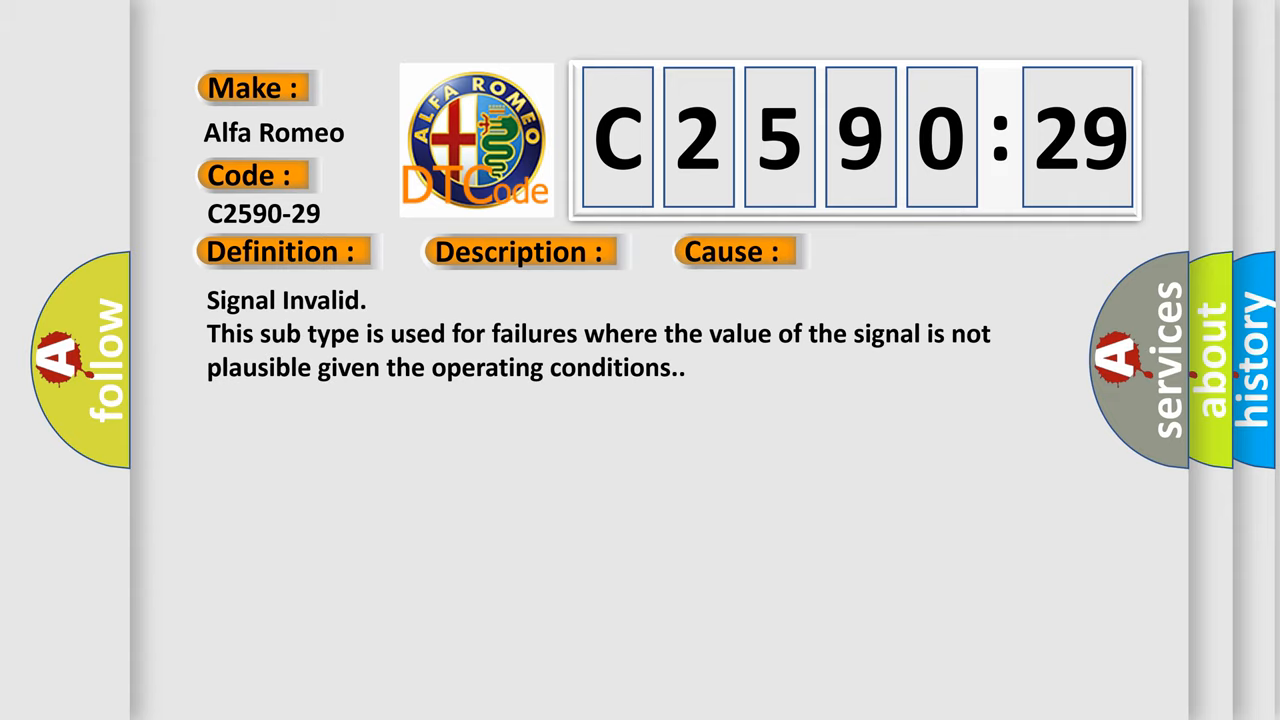